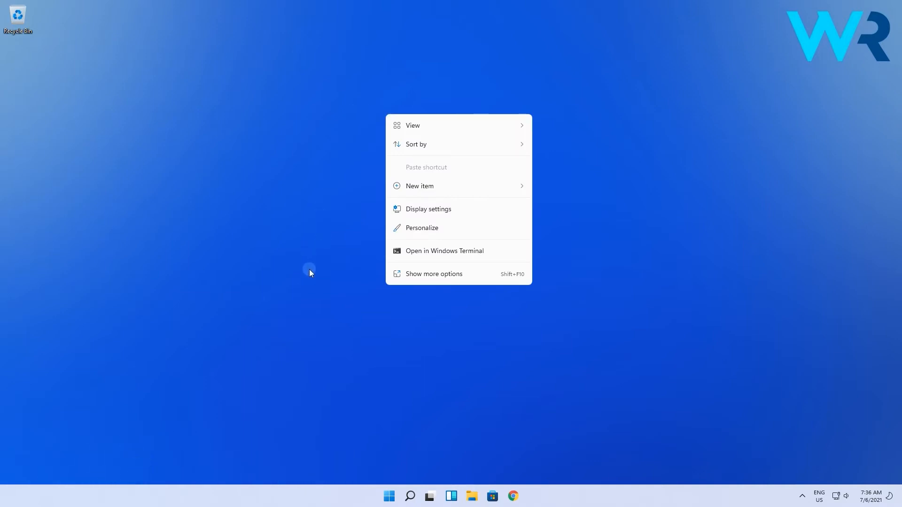
mouse_move(491, 274)
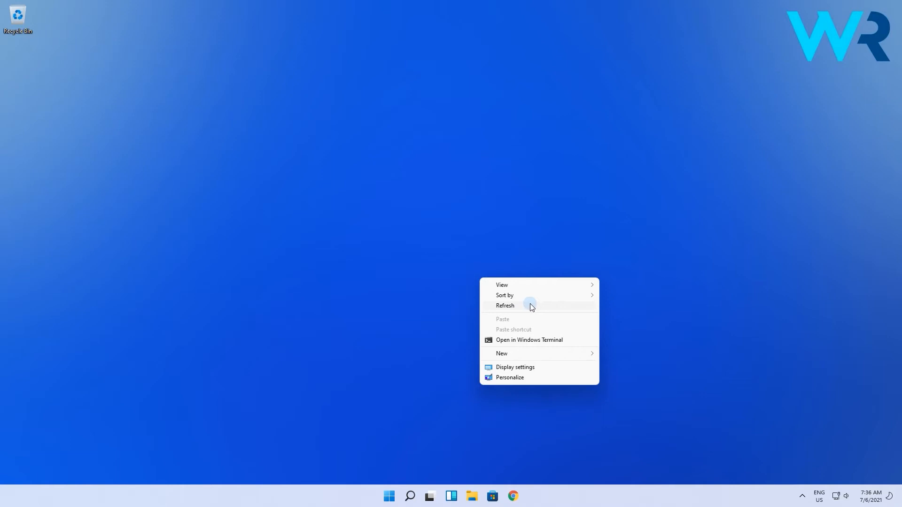
Refresh the desktop from the legacy Show more options context menu.
left_click(504, 306)
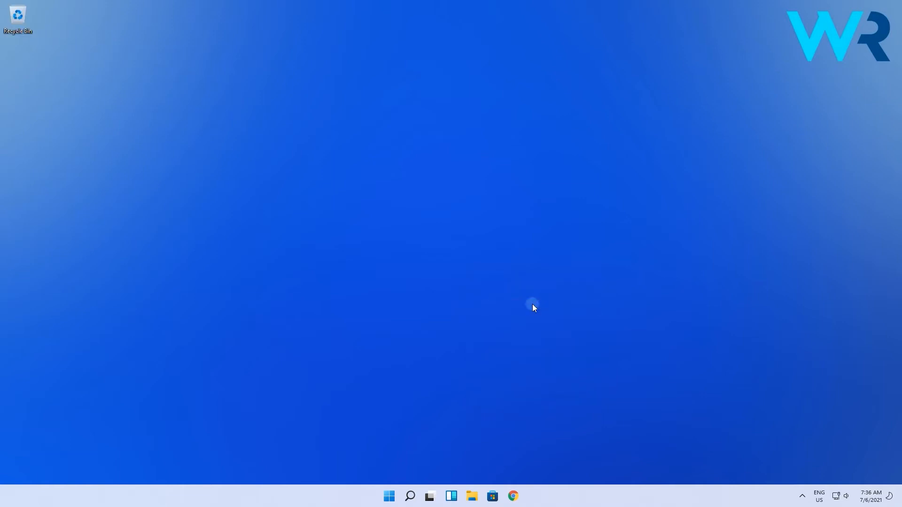
key("Shift+F10")
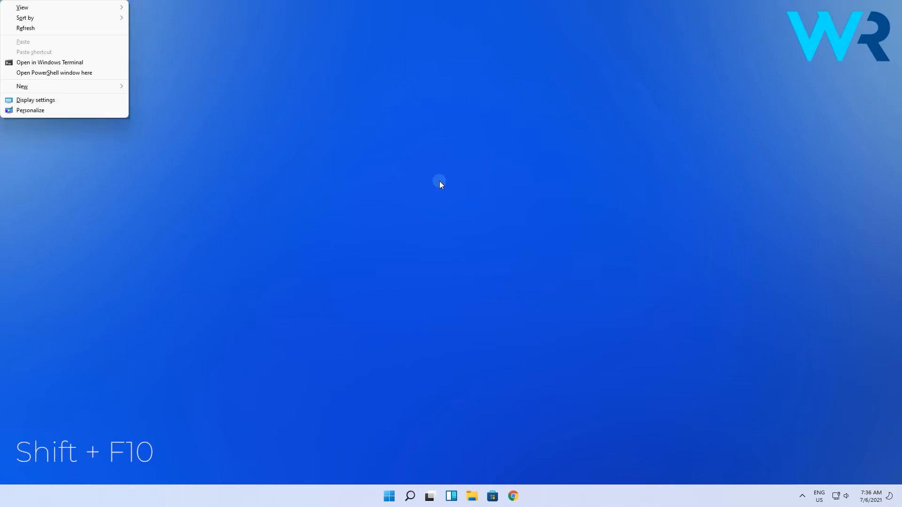
mouse_move(76, 33)
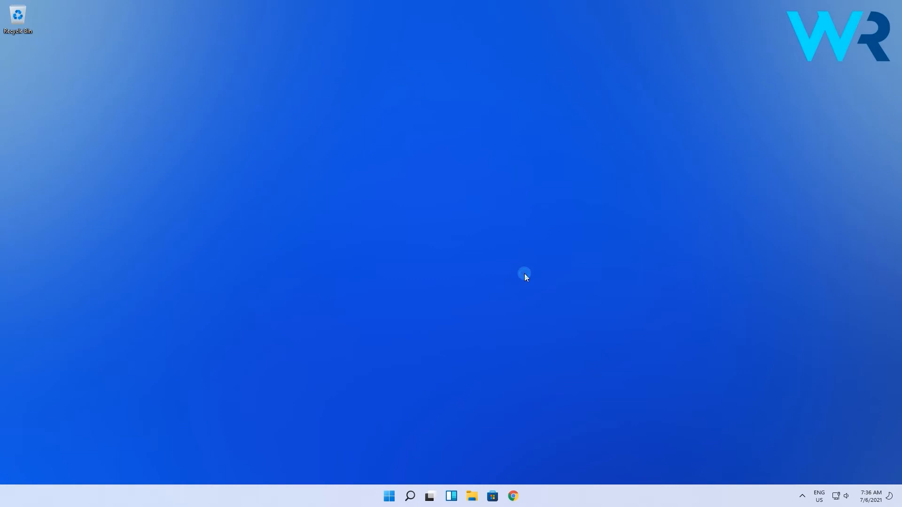
key("F5")
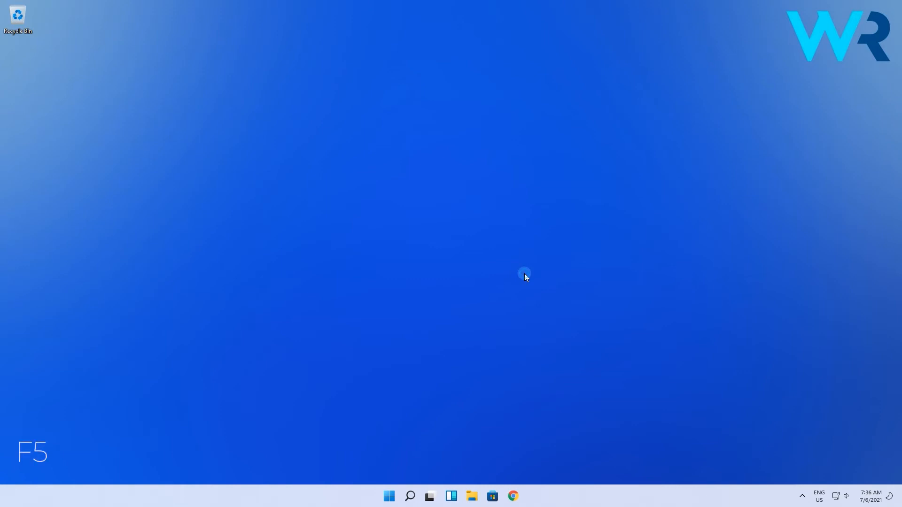